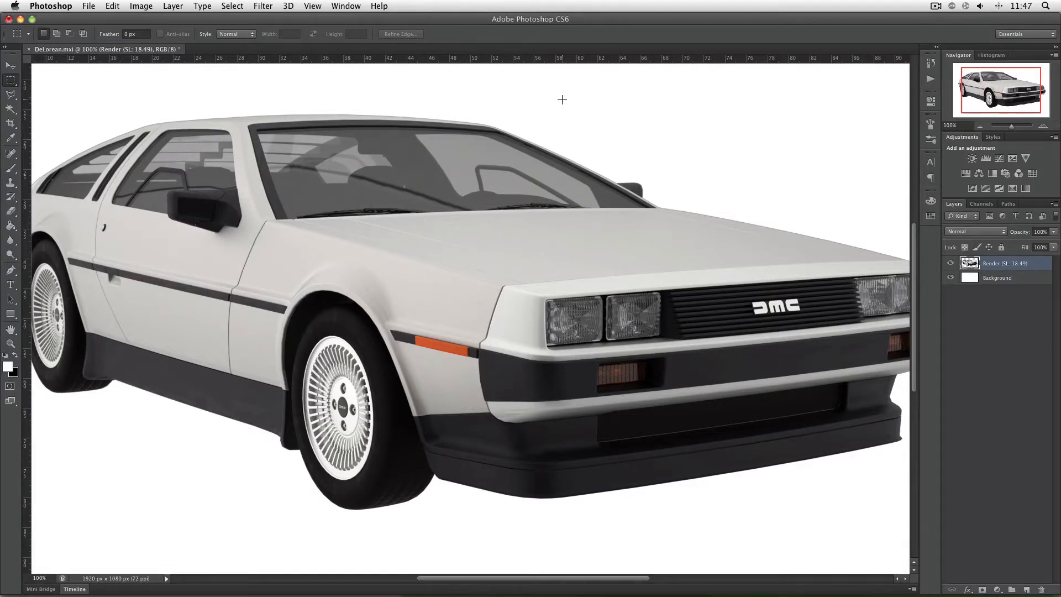
mouse_move(686, 142)
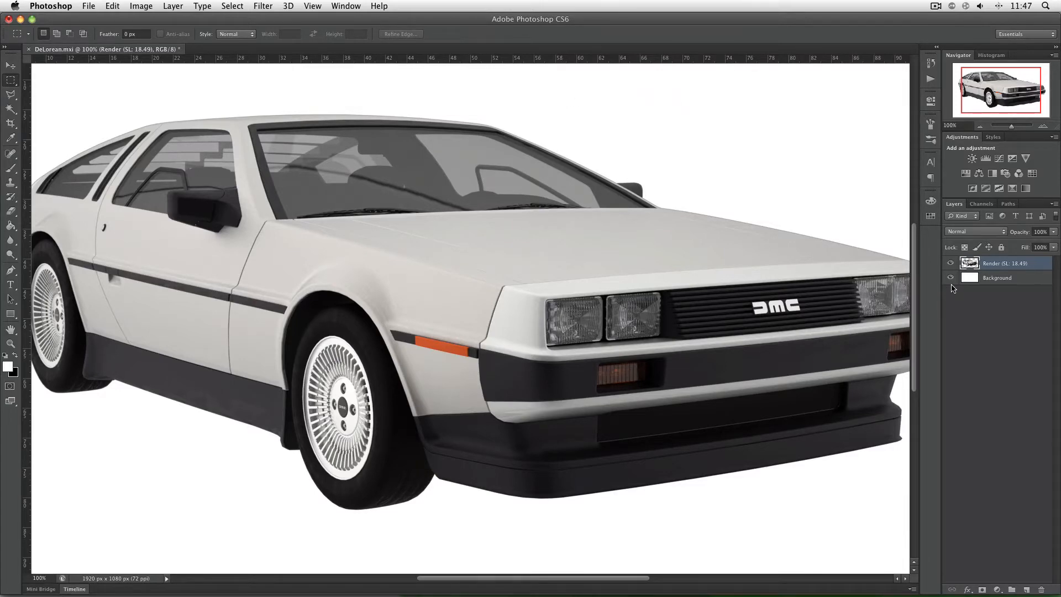
Step: Toggle the white background layer off and on to check the render's transparent edges
left_click(951, 279)
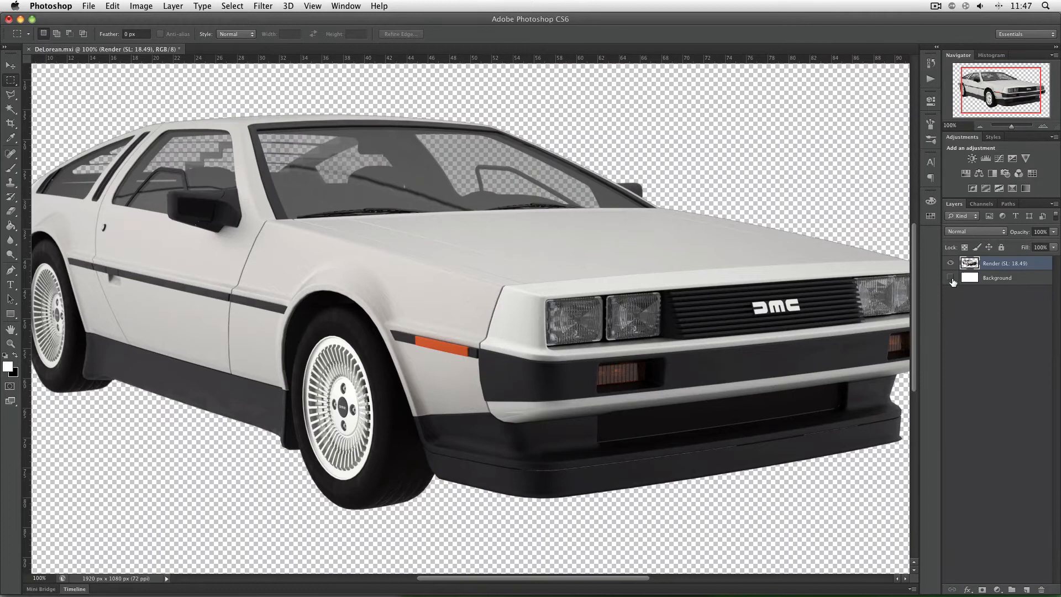
mouse_move(950, 278)
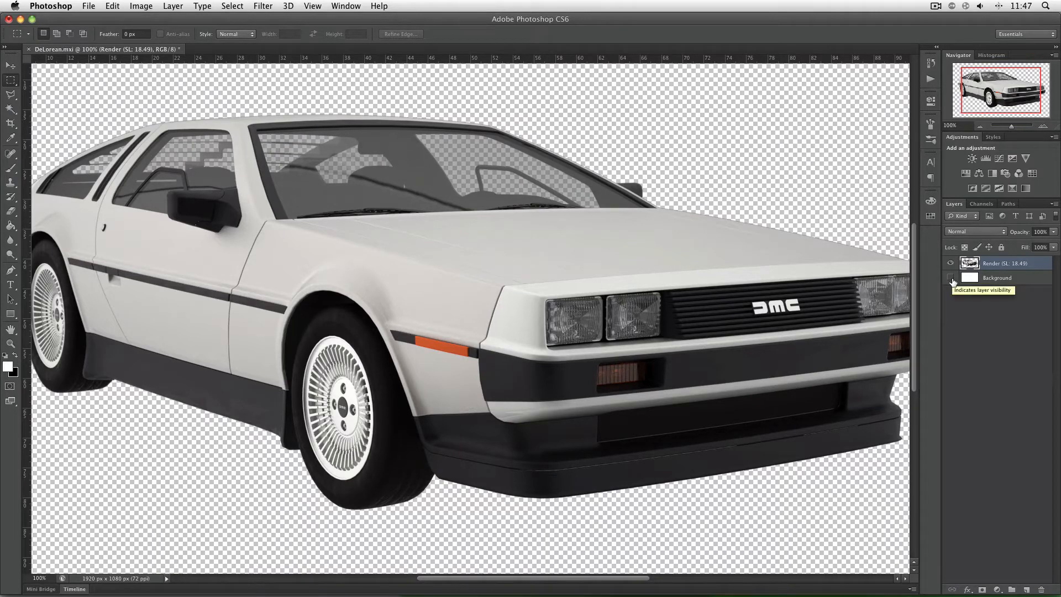
left_click(952, 279)
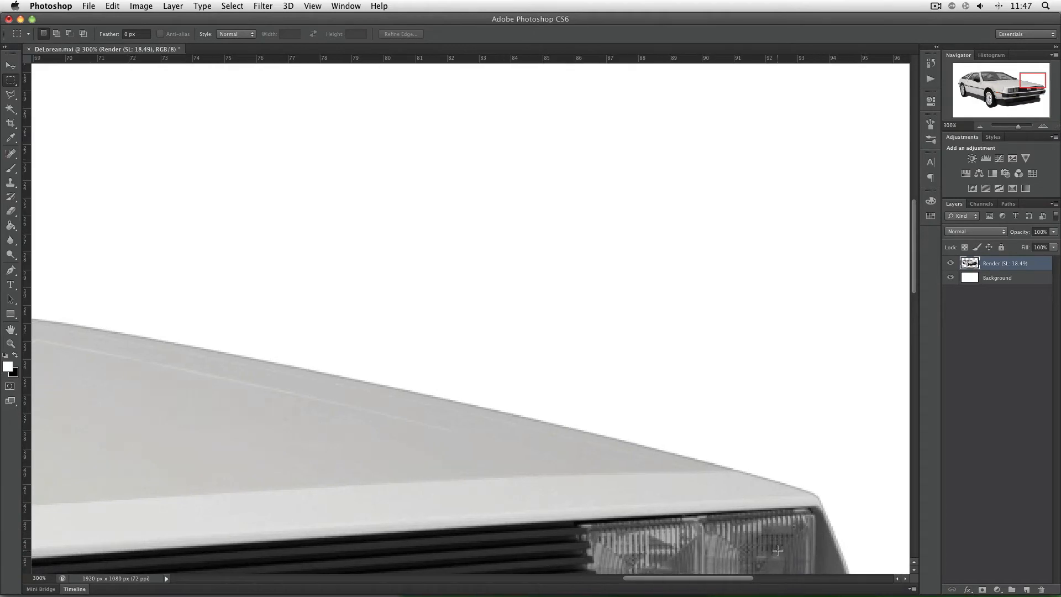
mouse_move(302, 366)
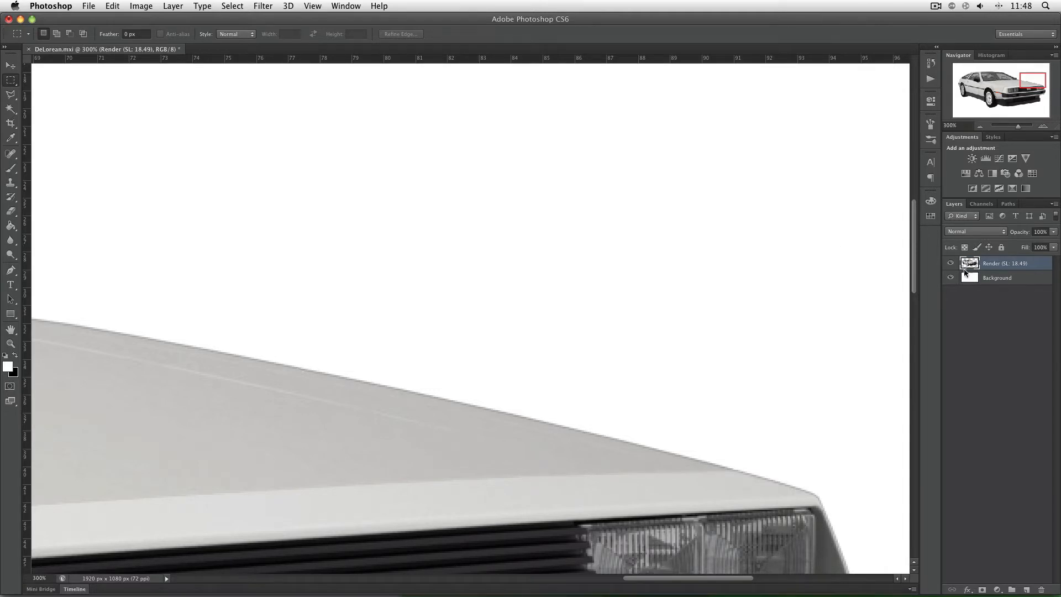
Step: Apply Layer > Matting > Defringe with a 1-pixel width to the render layer
left_click(174, 6)
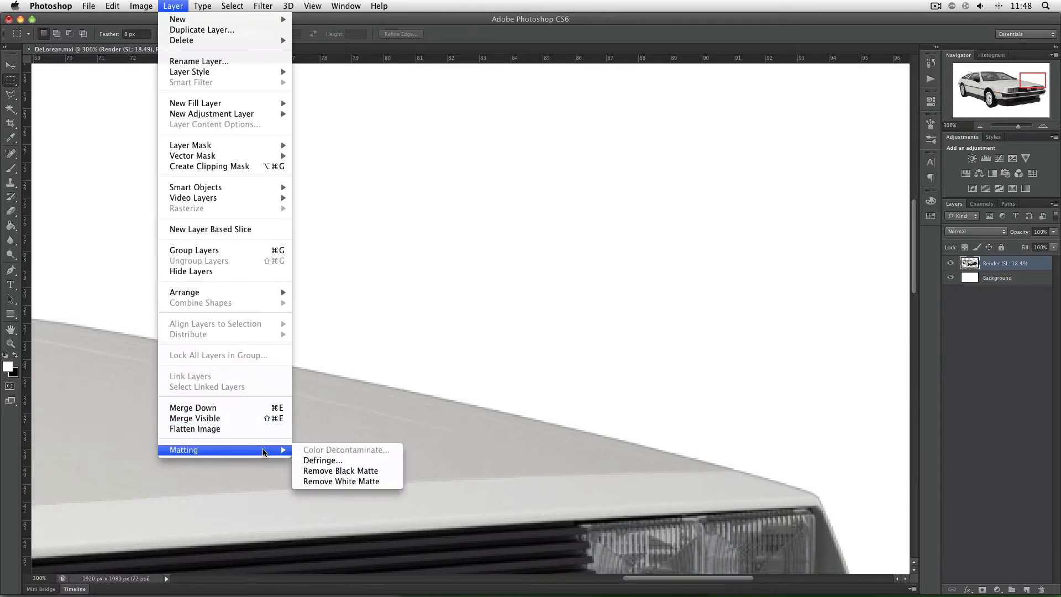
left_click(323, 460)
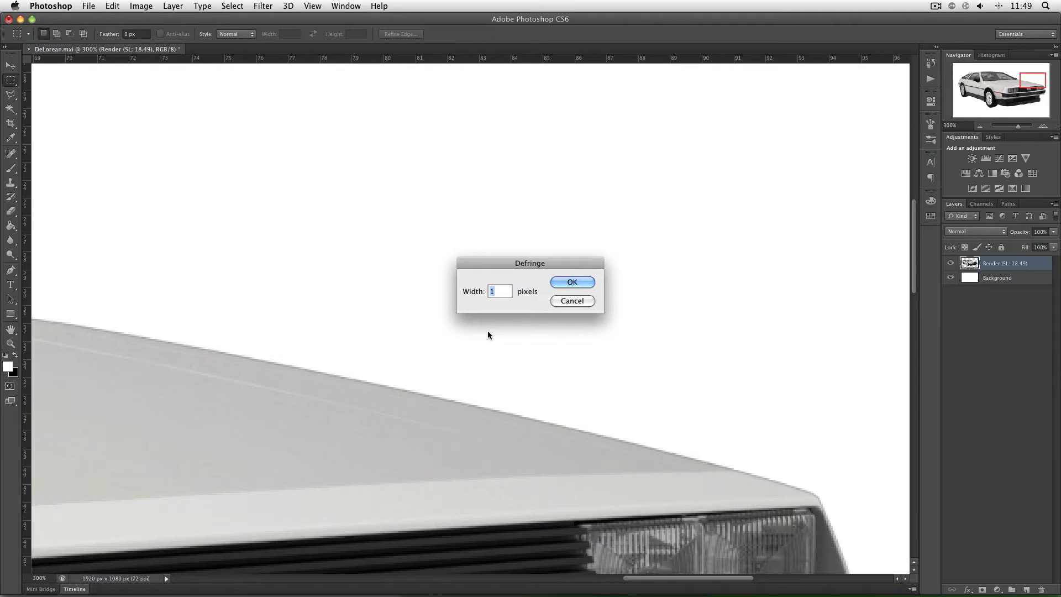
mouse_move(572, 282)
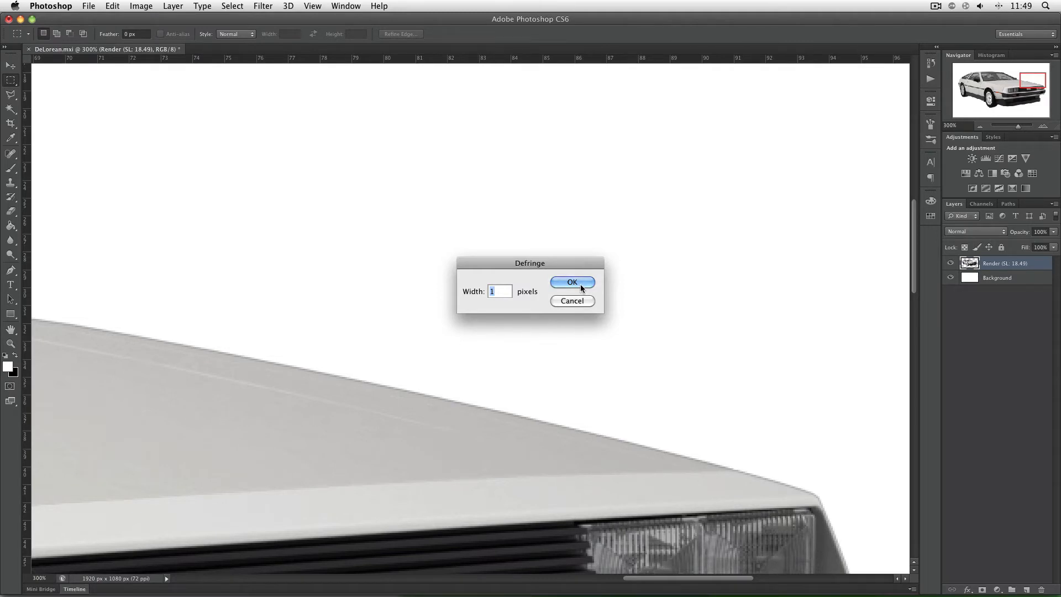
left_click(571, 282)
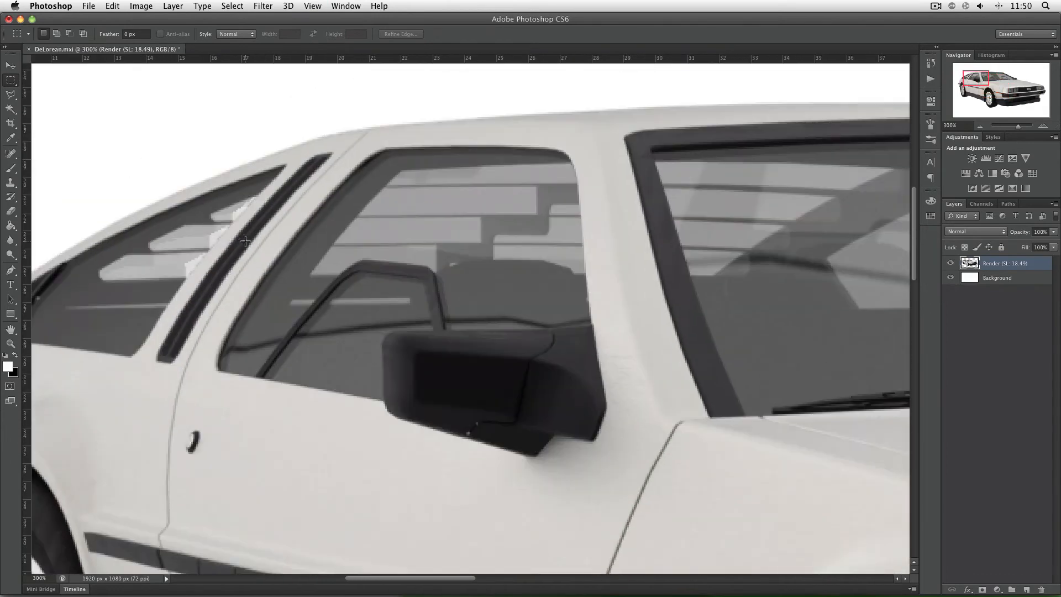
mouse_move(220, 252)
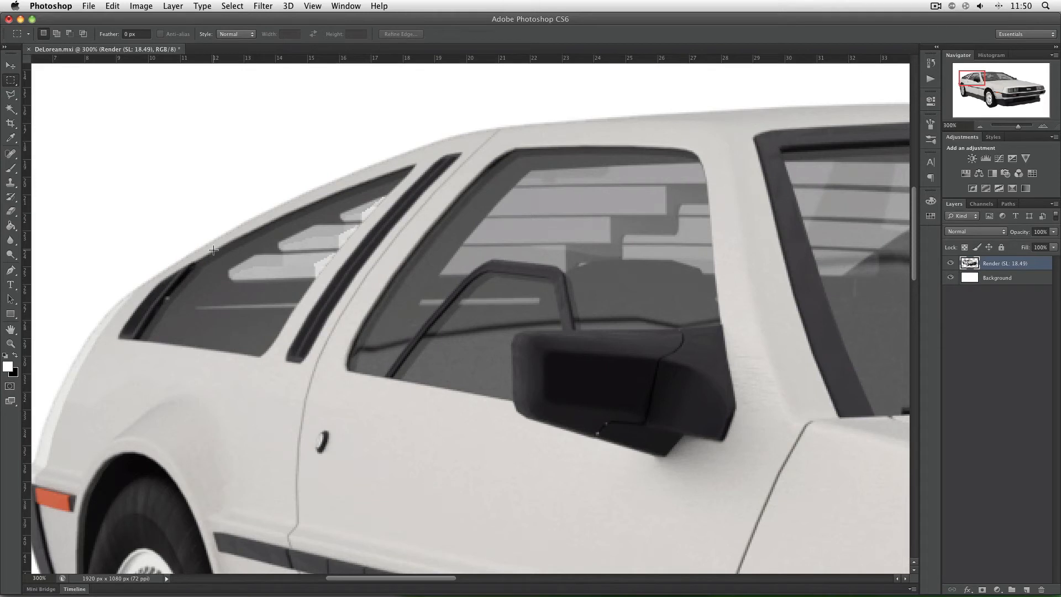
mouse_move(343, 230)
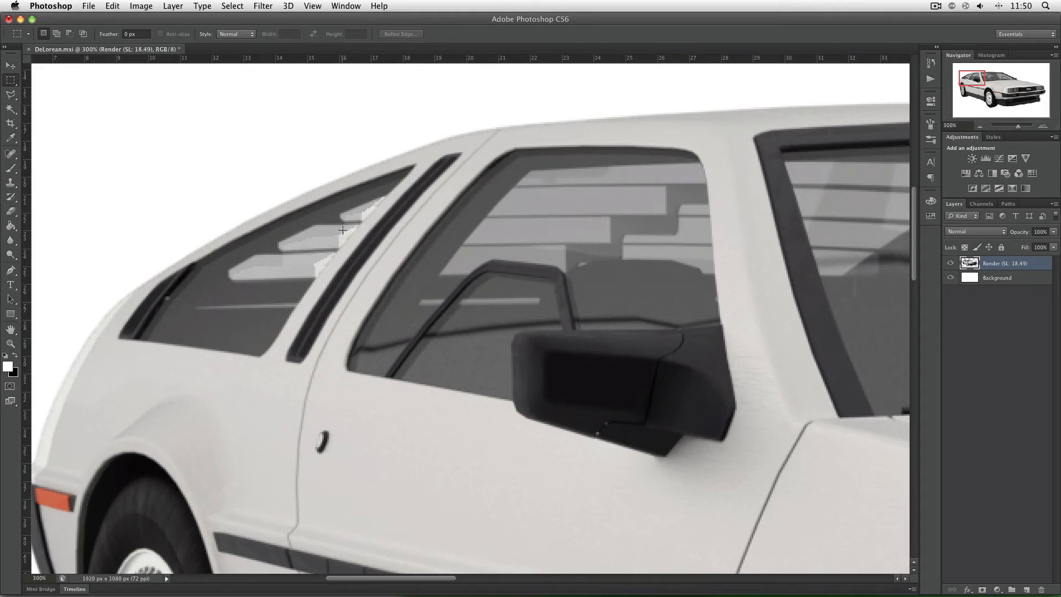
mouse_move(342, 238)
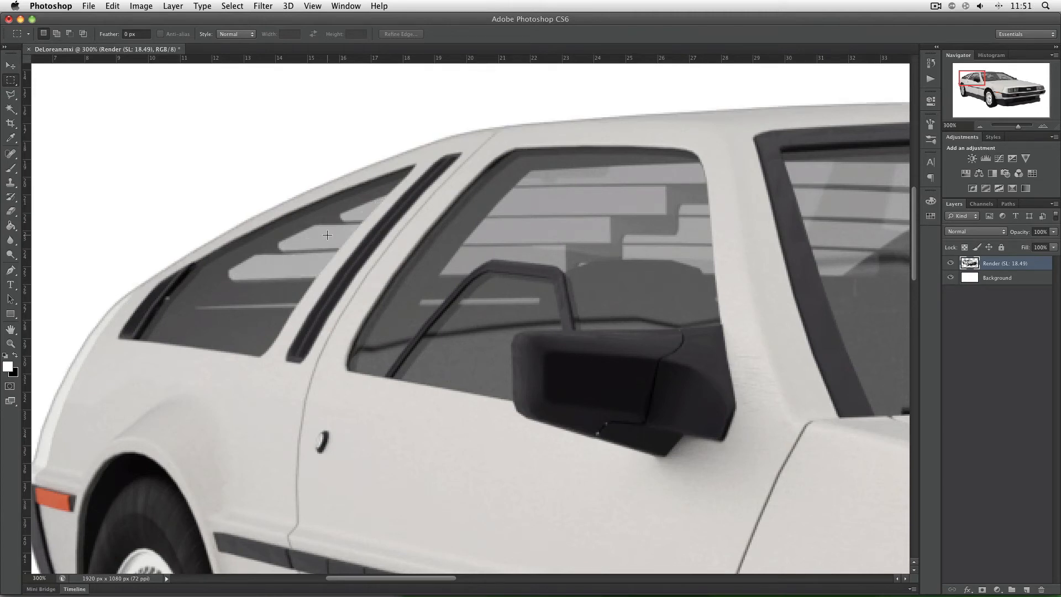
Step: Apply Layer > Matting > Remove Black Matte to strip the dark fringe from the render
left_click(174, 5)
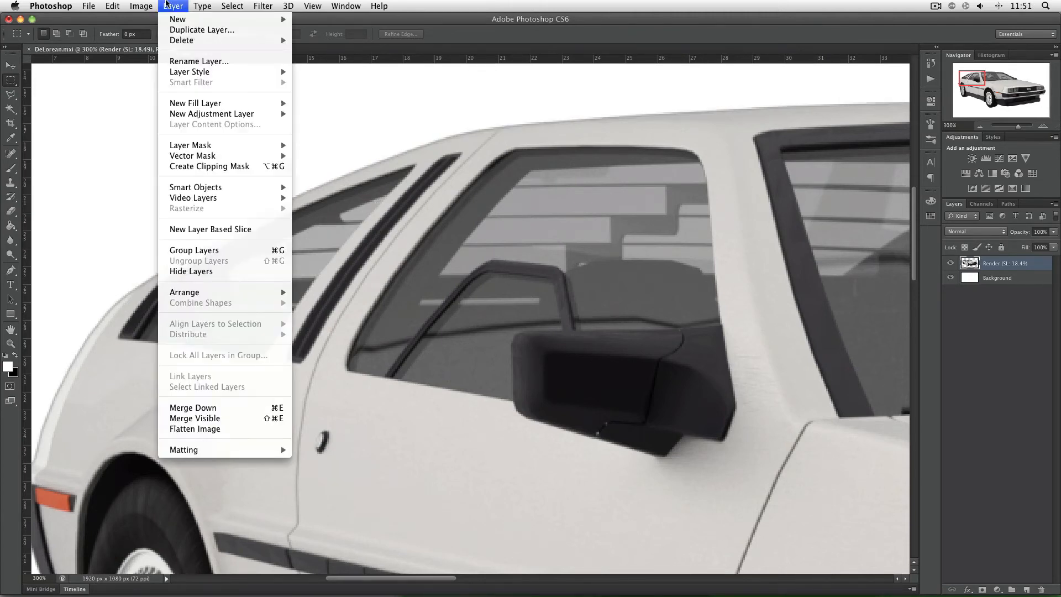
mouse_move(184, 450)
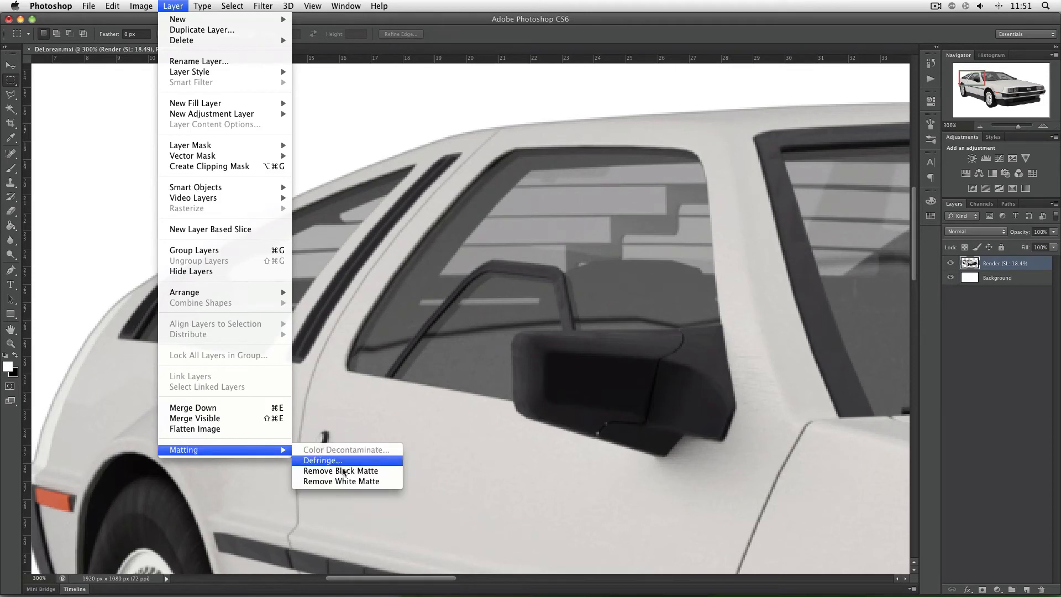
mouse_move(341, 471)
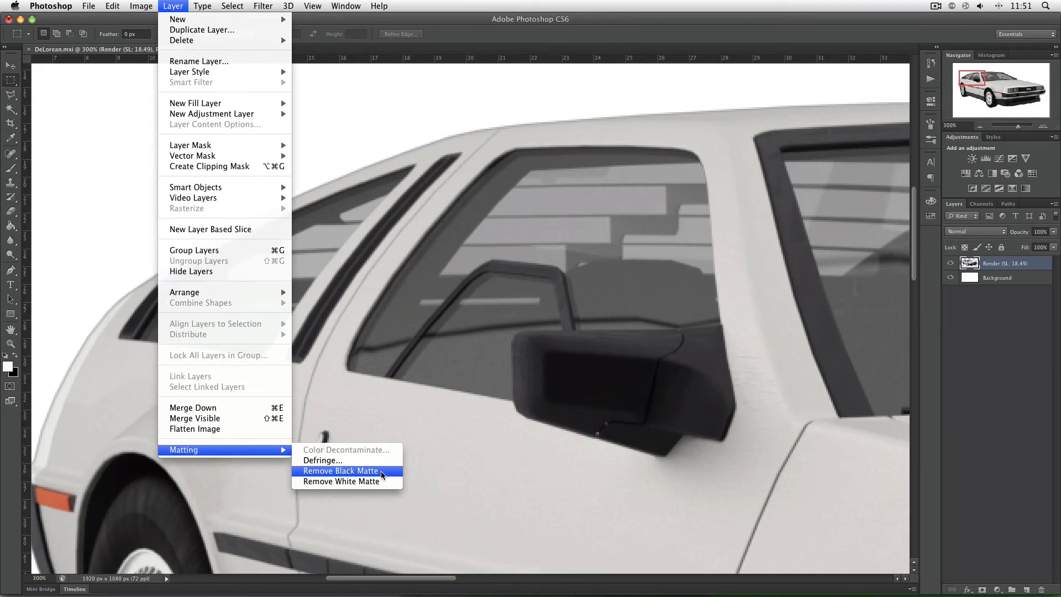
left_click(341, 471)
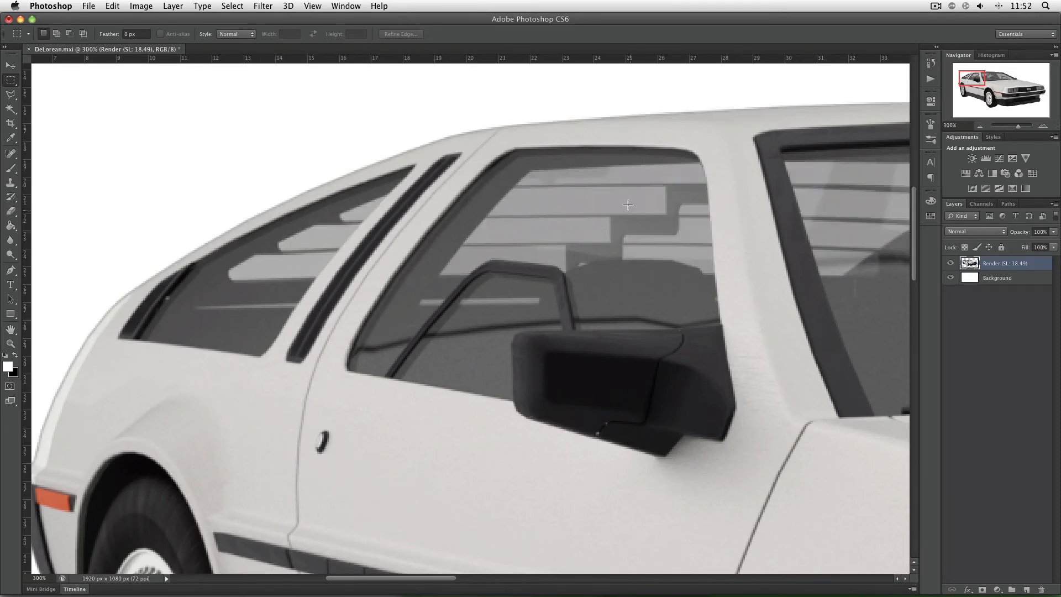
mouse_move(577, 219)
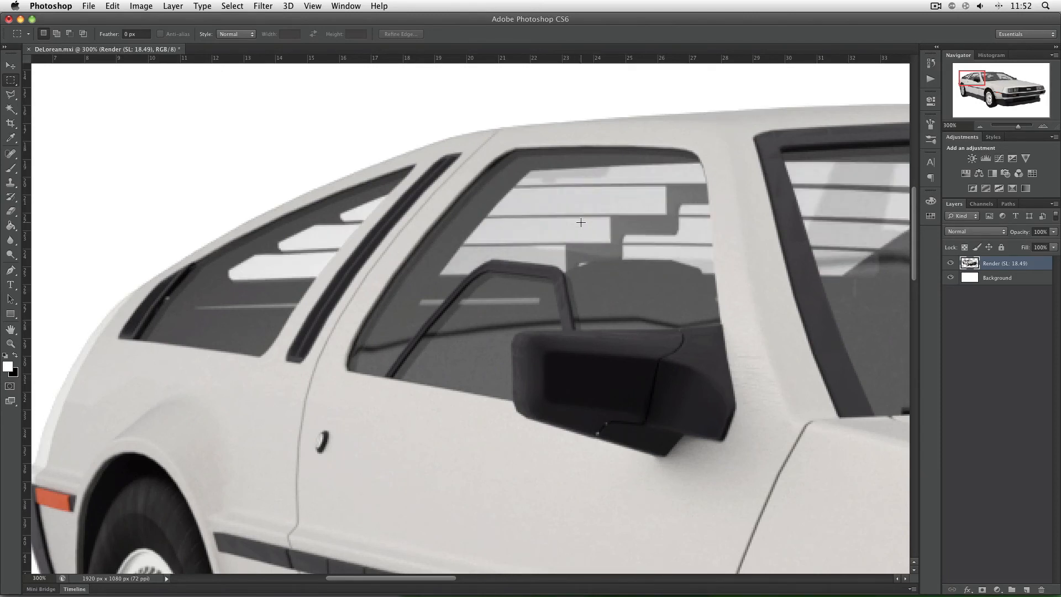
left_click(173, 7)
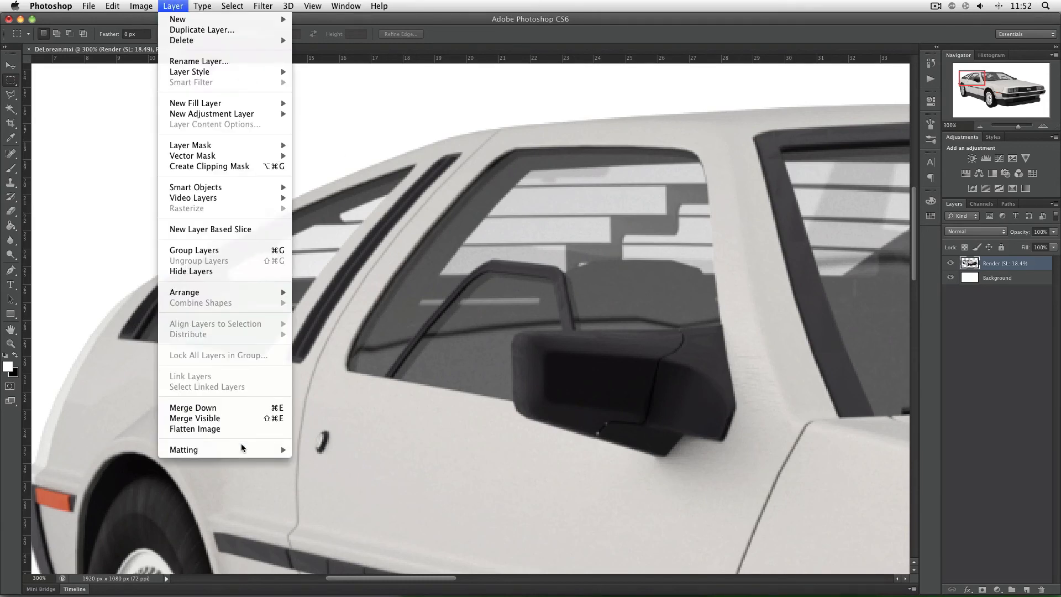